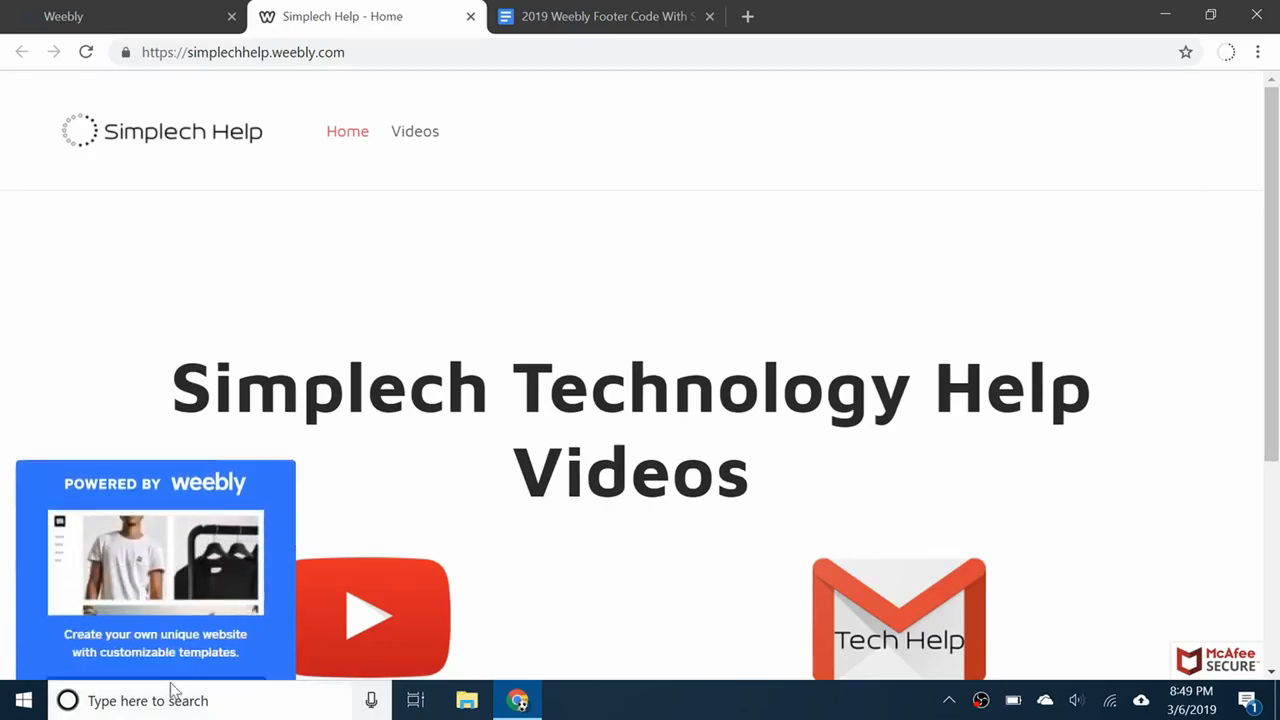
mouse_move(240, 546)
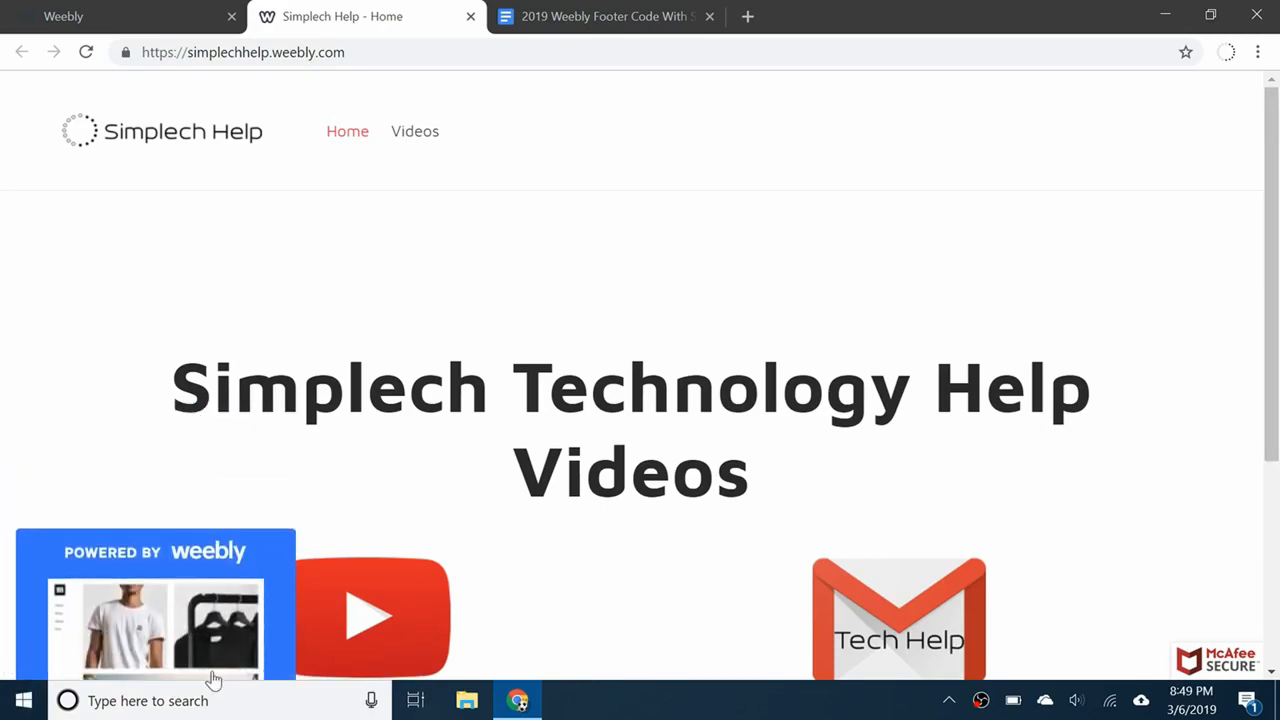
Step: Review the footer code document in Google Docs, then switch to the Simplech Help Weebly editor
scroll("down", 3)
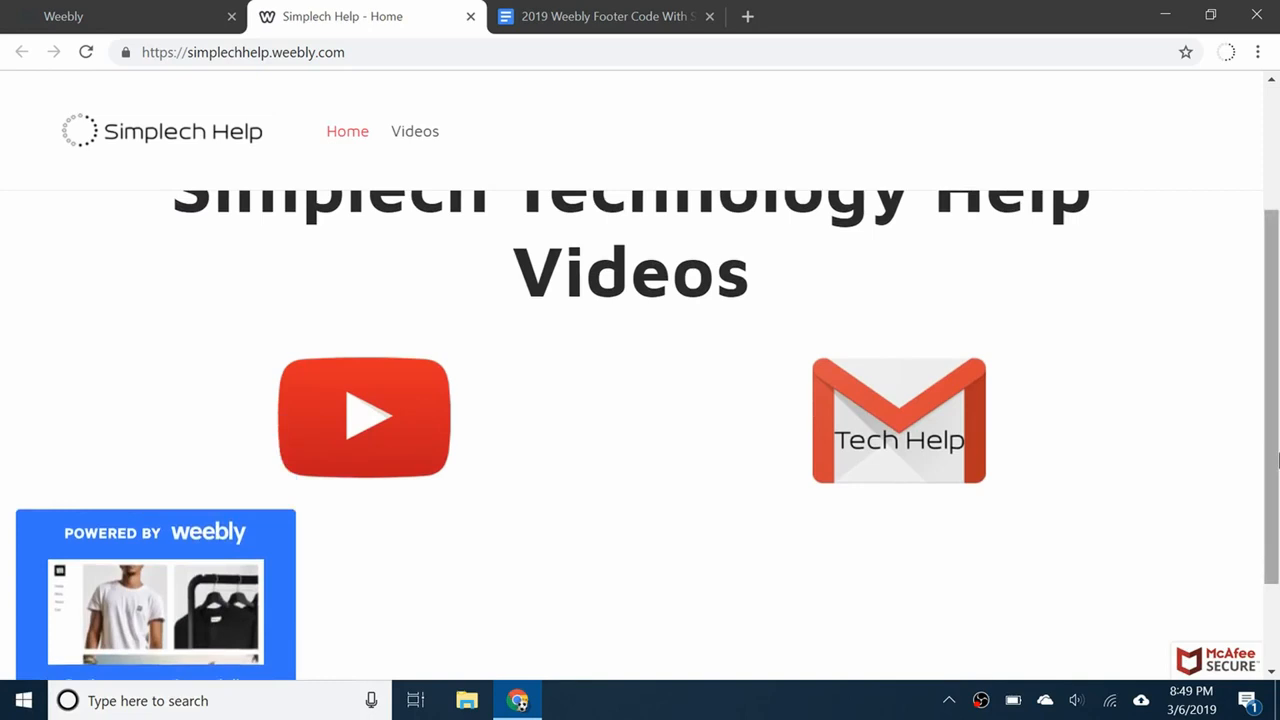
scroll("up", 3)
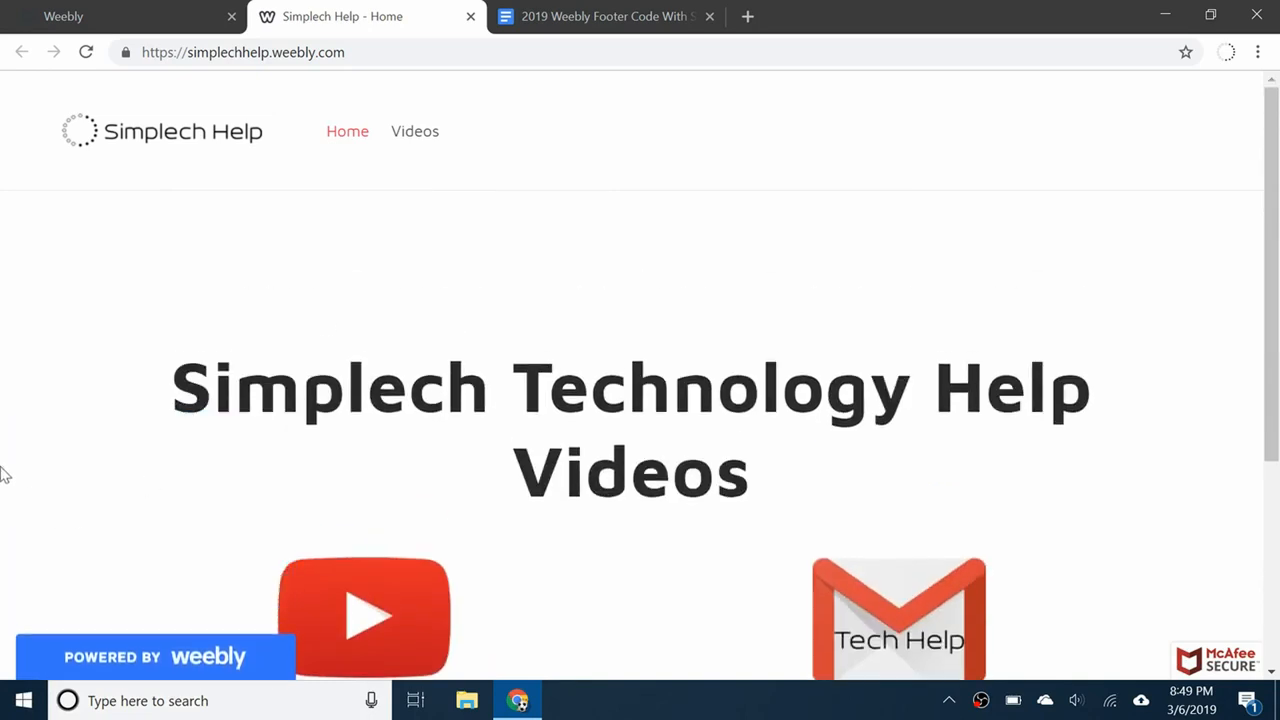
mouse_move(63, 530)
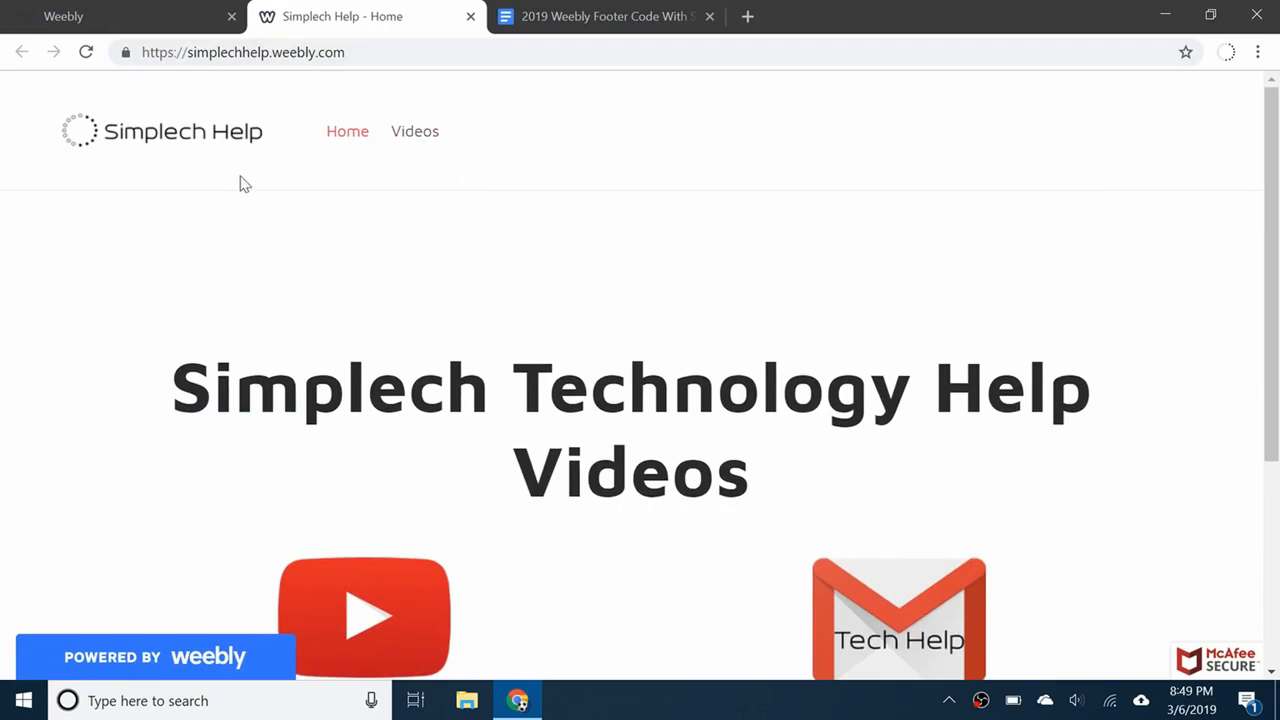
mouse_move(724, 278)
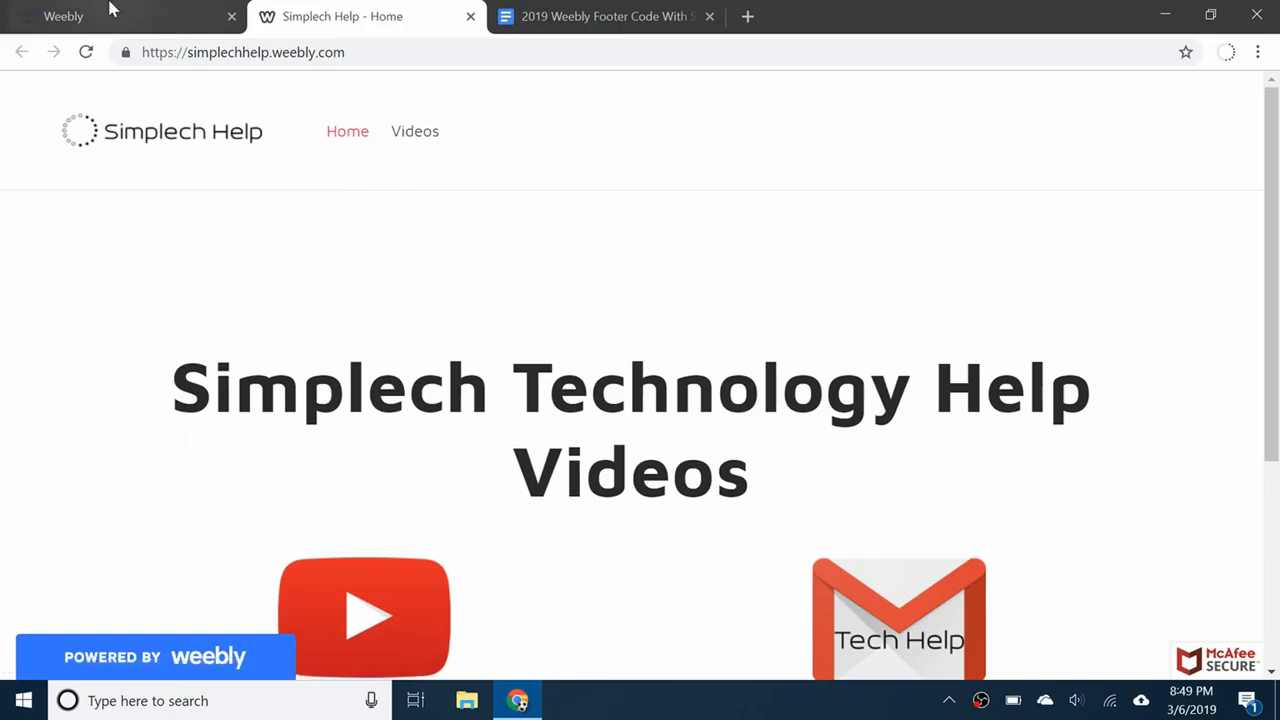
left_click(600, 16)
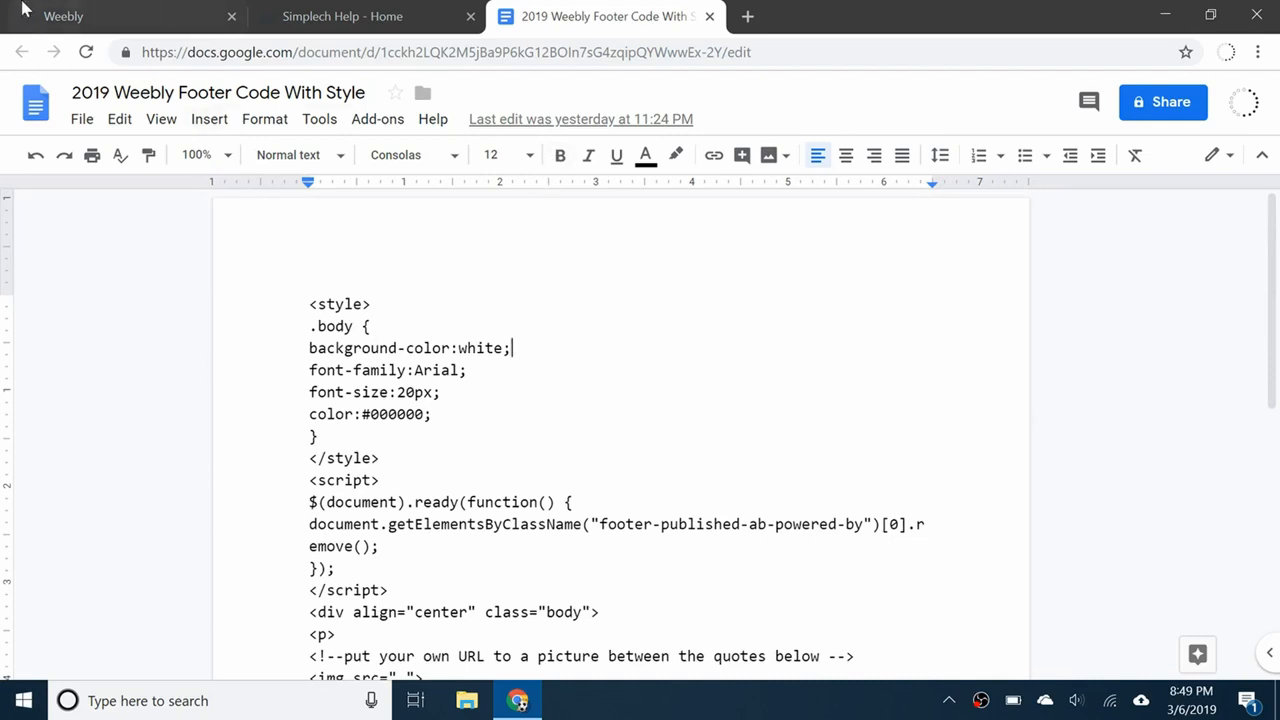
left_click(342, 16)
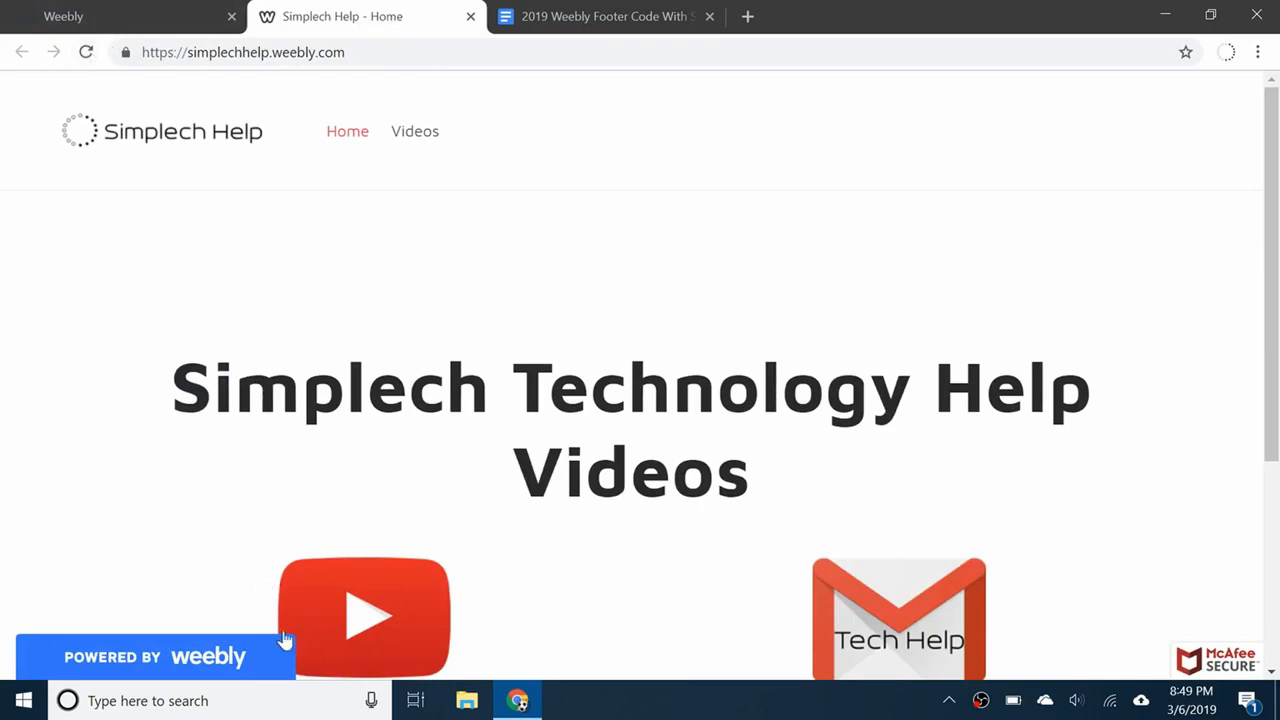
left_click(86, 52)
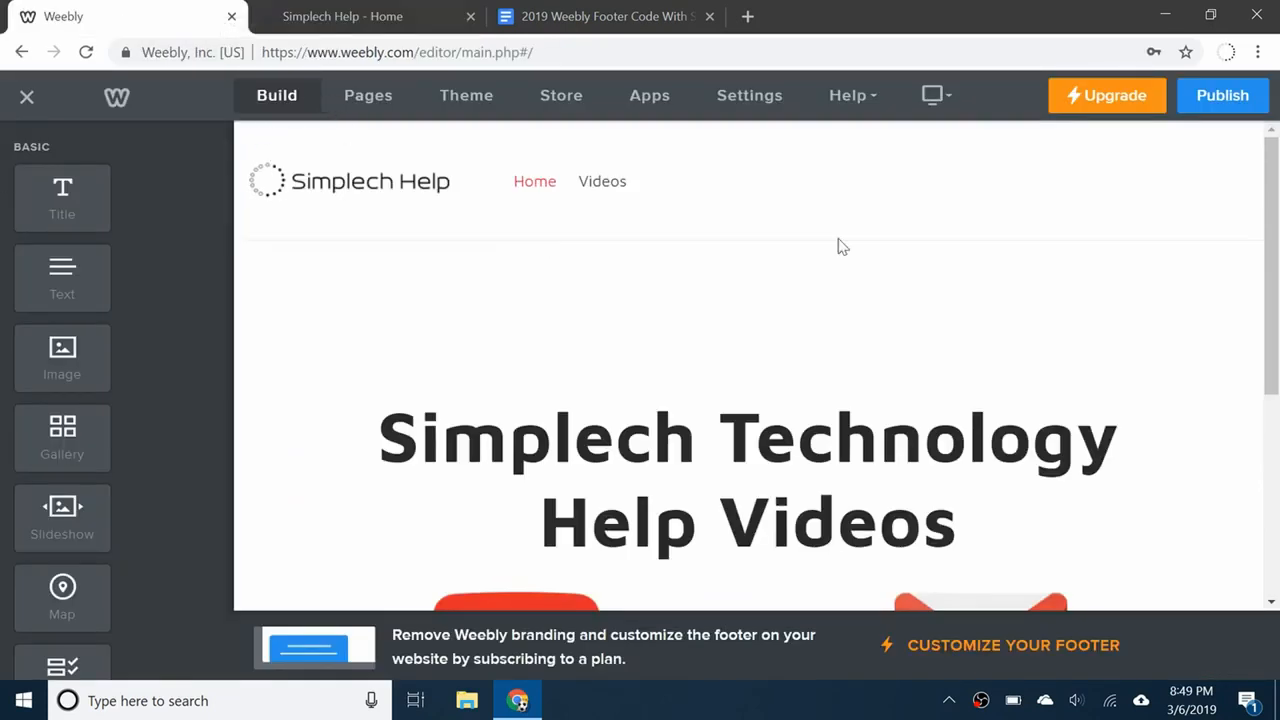
Step: Save the banner-removal footer code in Weebly's SEO settings
left_click(749, 95)
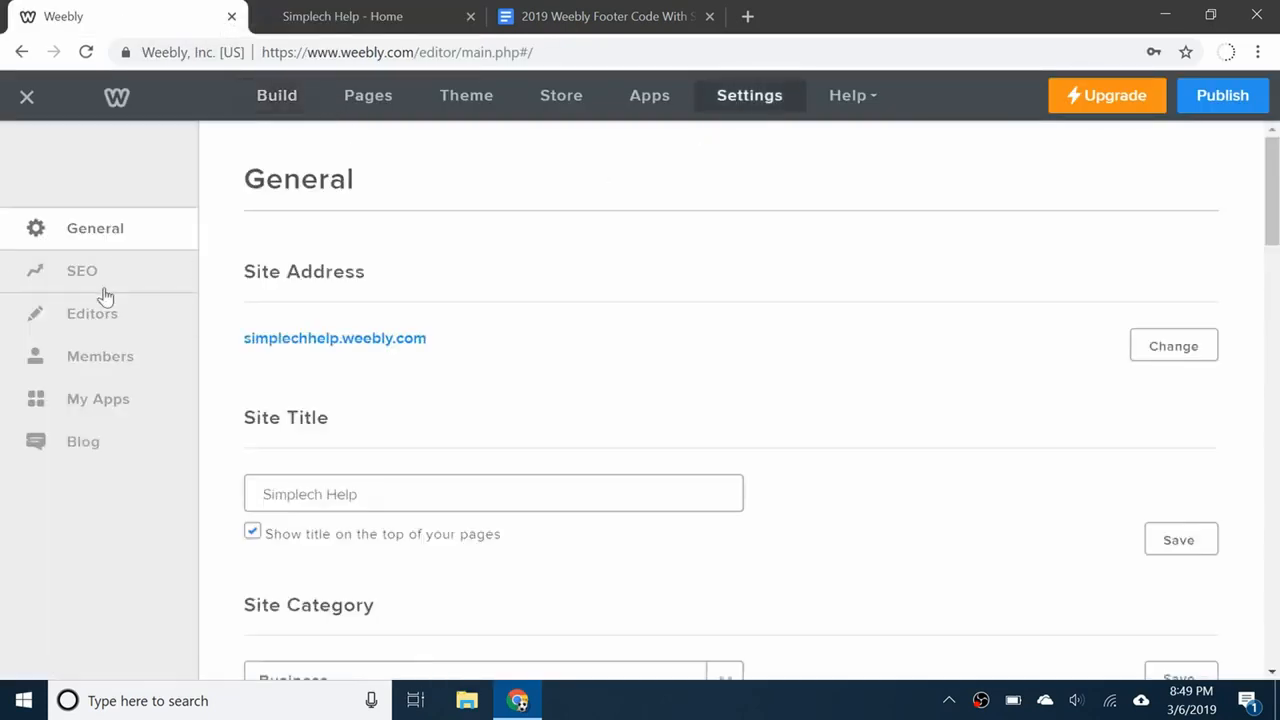
left_click(82, 270)
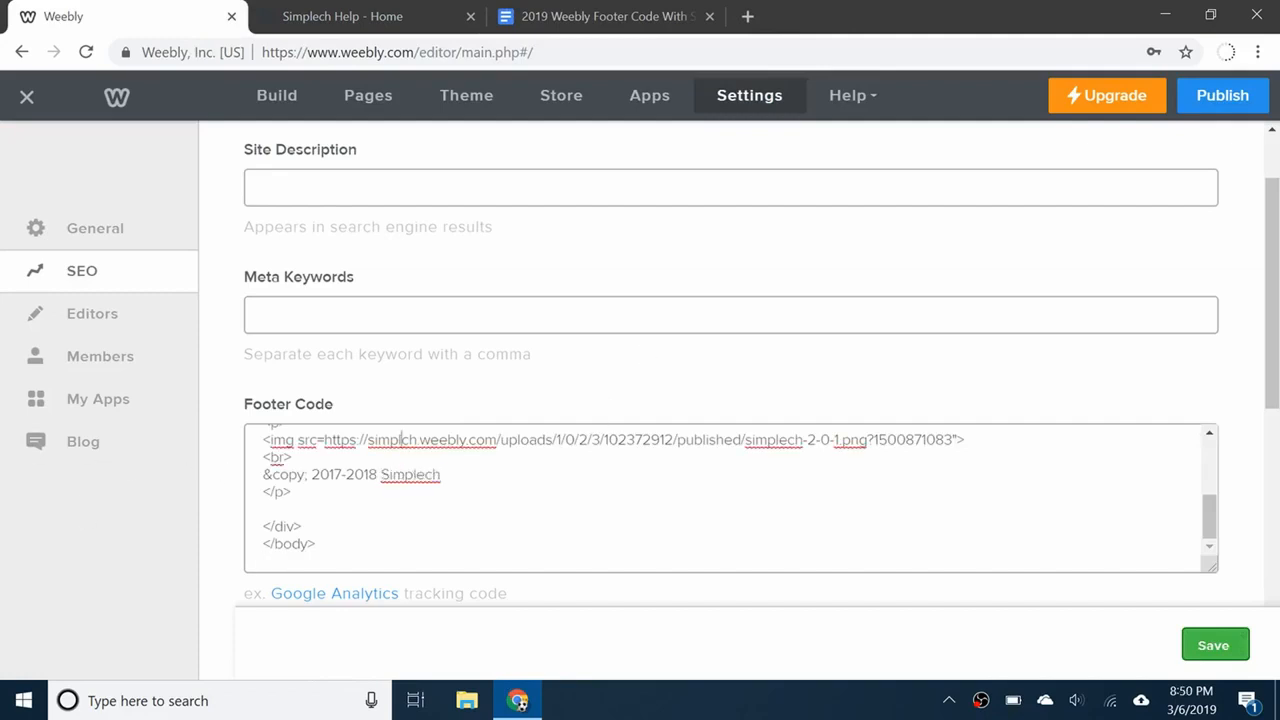
double_click(409, 474)
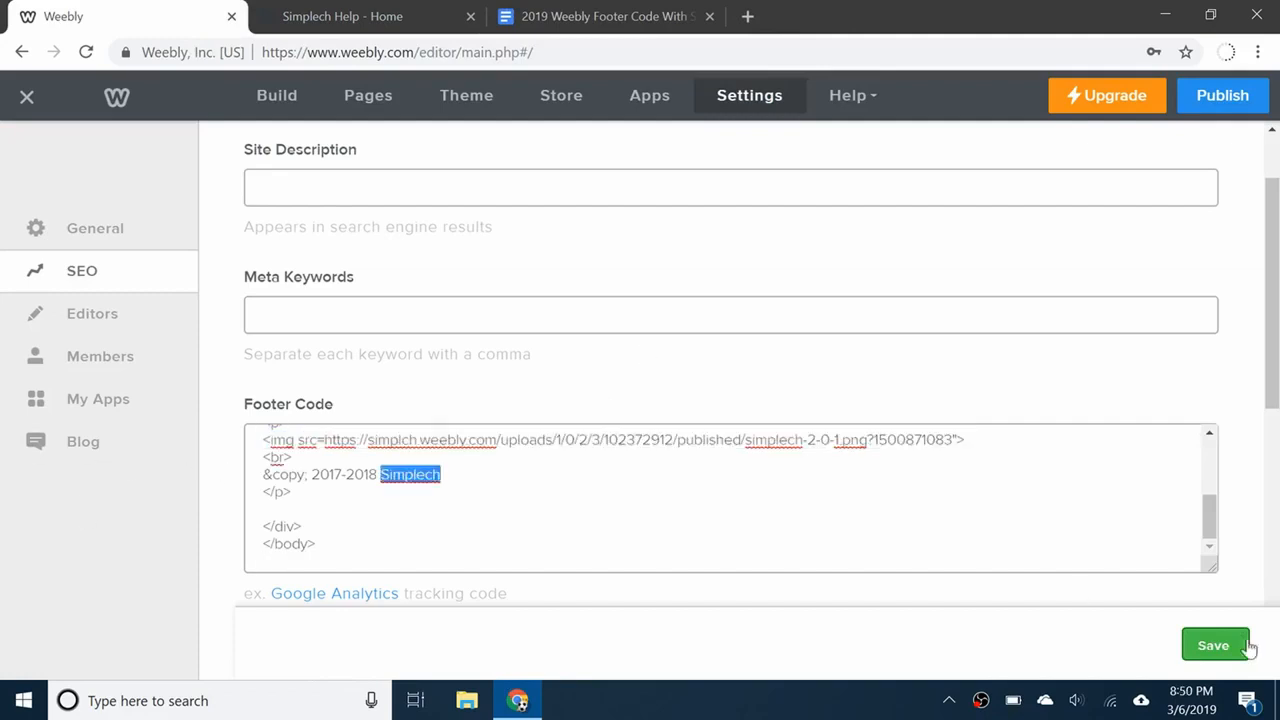
left_click(605, 16)
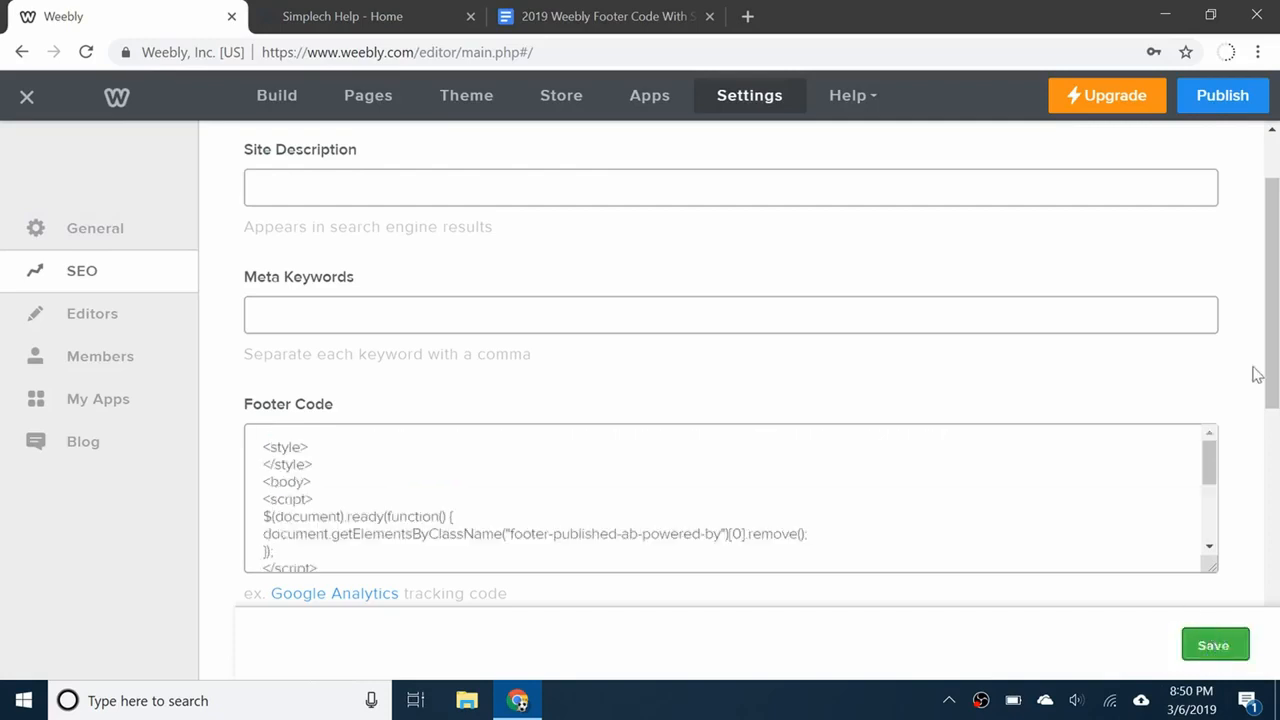
Step: Publish the site and open its live address
left_click(1222, 95)
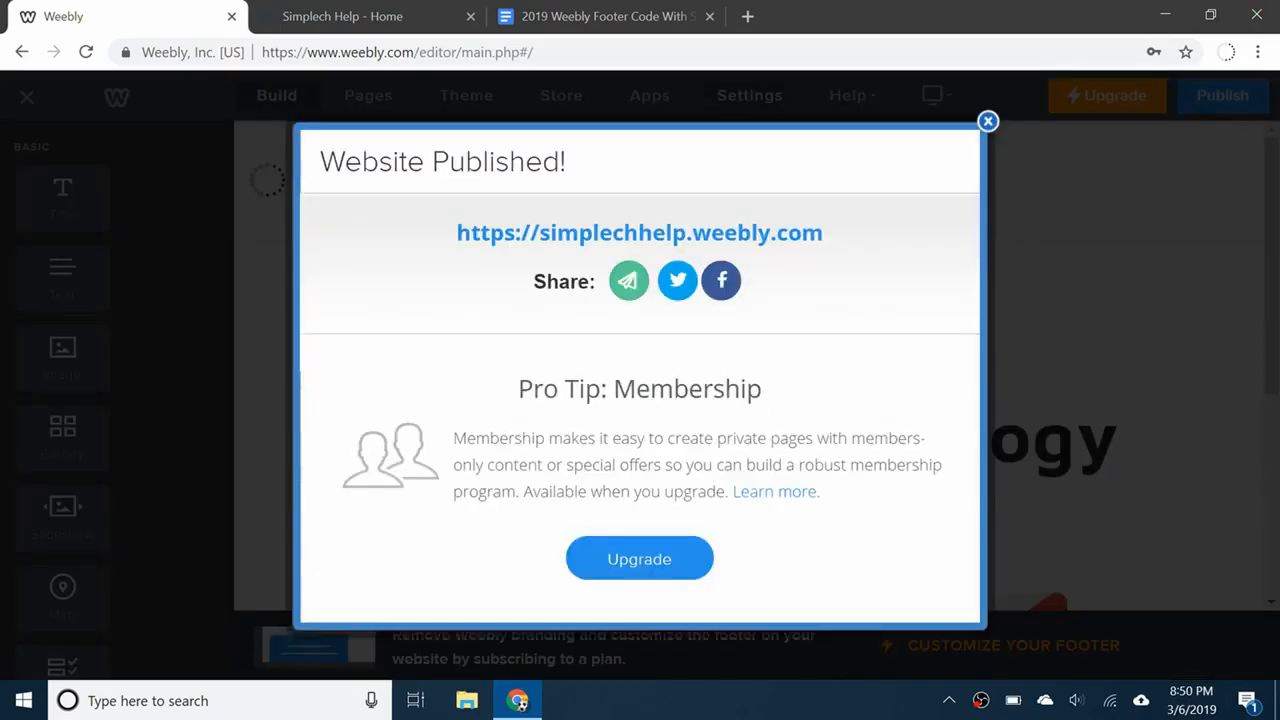
left_click(639, 232)
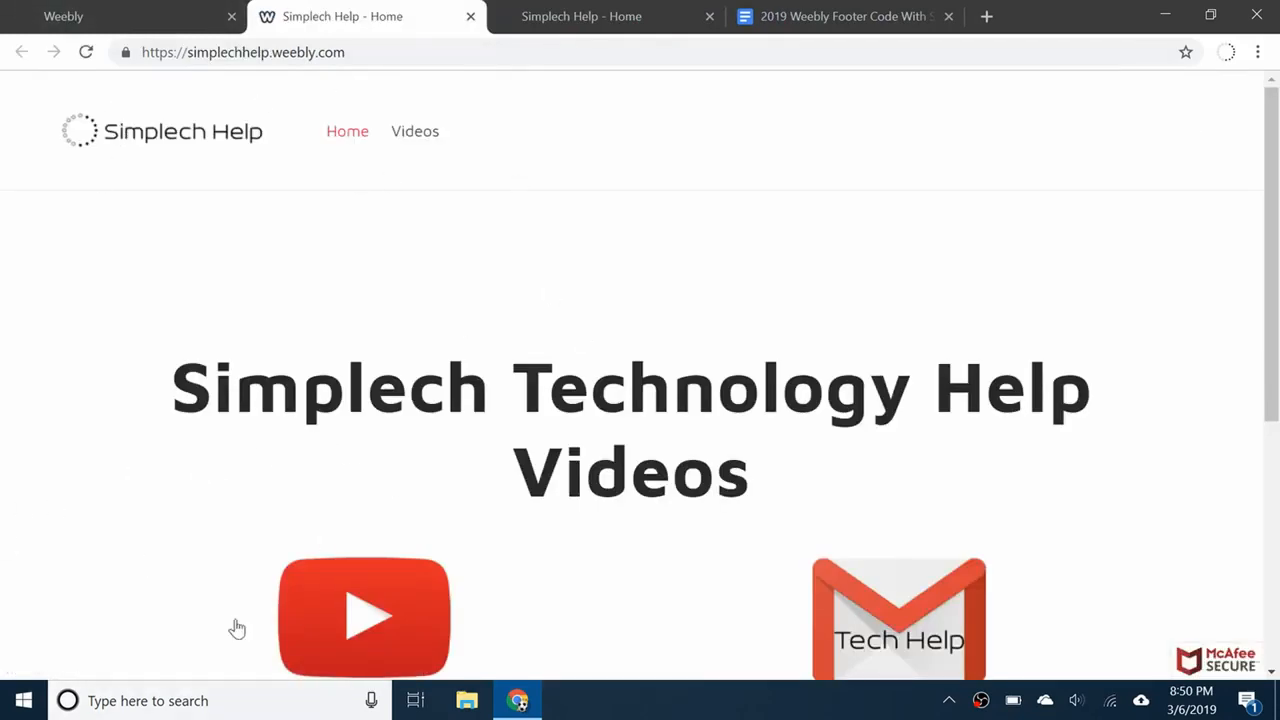
Step: Switch to the live Simplech Help - Home tab and confirm the Powered by Weebly banner vanishes
scroll("down", 3)
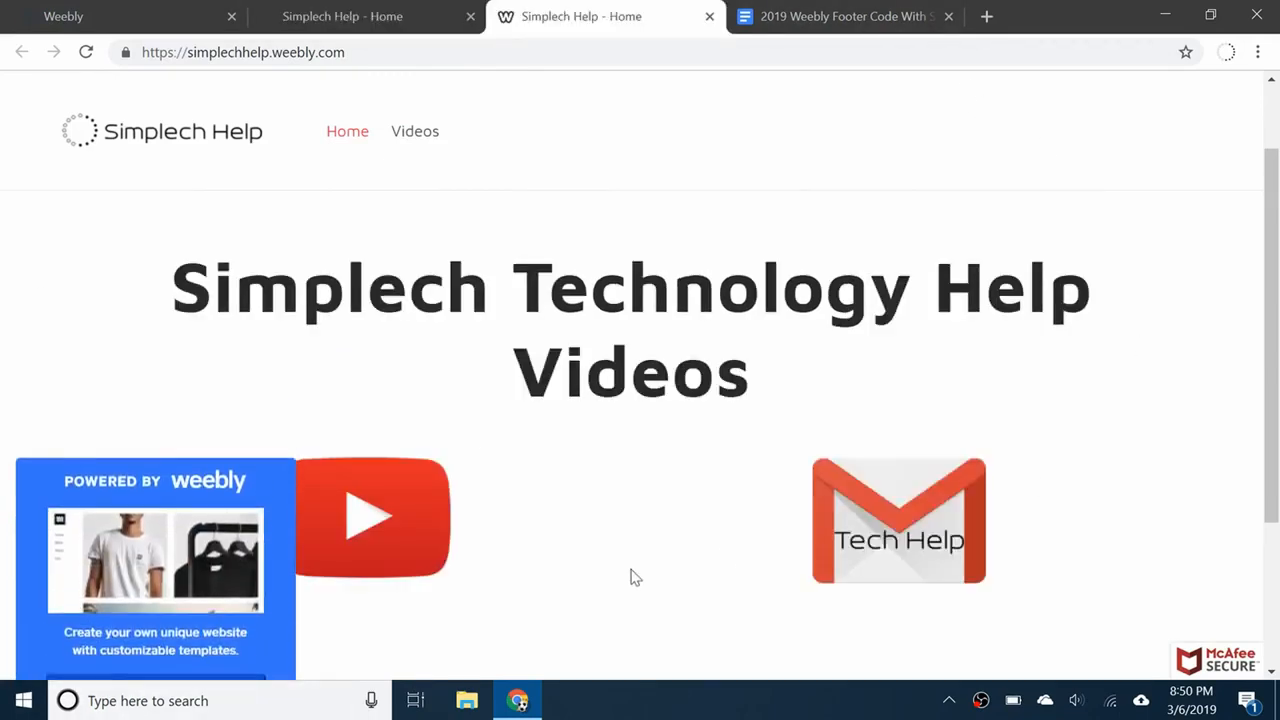
left_click(85, 52)
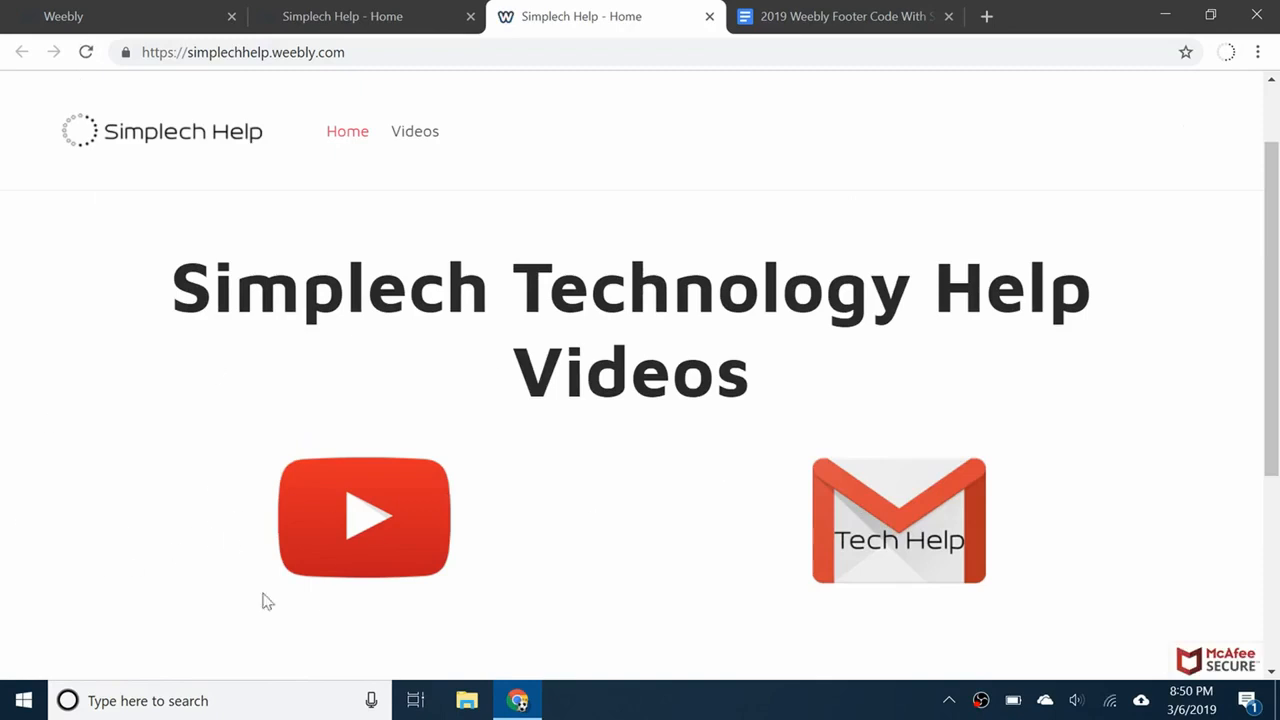
Step: Scroll to the footer showing the Simplech logo and © 2017–2018 Simplech copyright
scroll("down", 3)
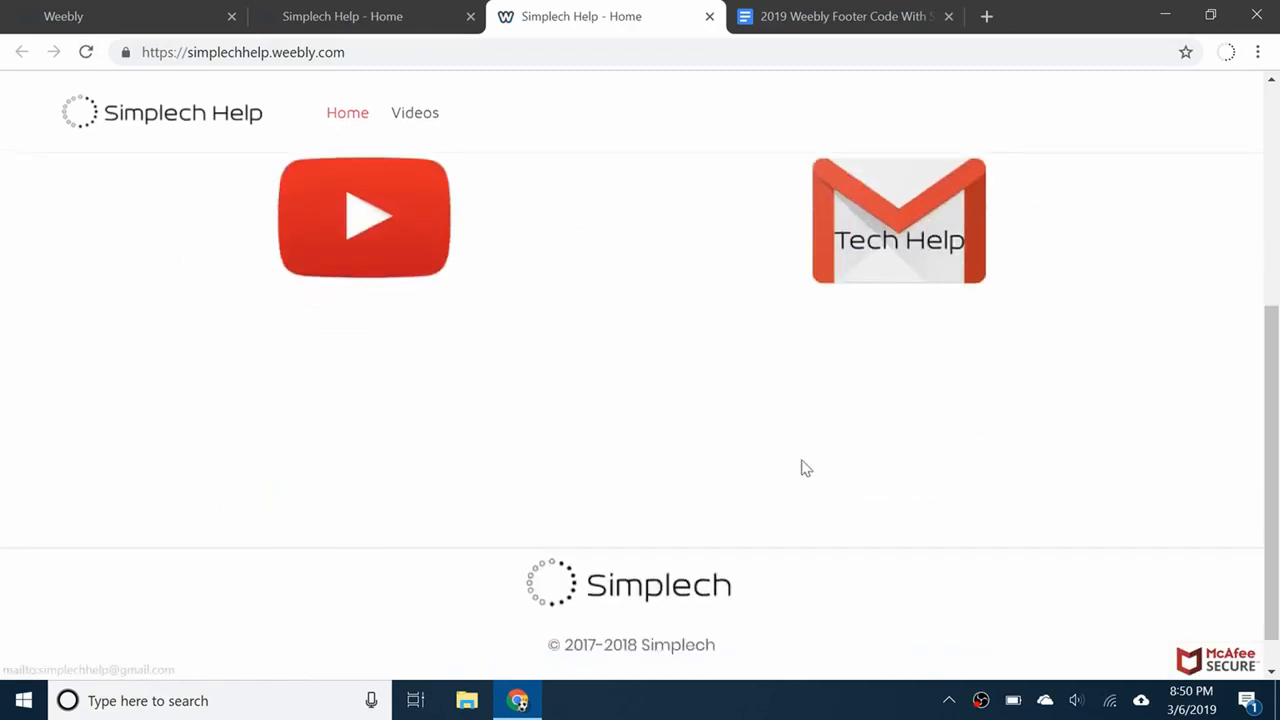
scroll("down", 3)
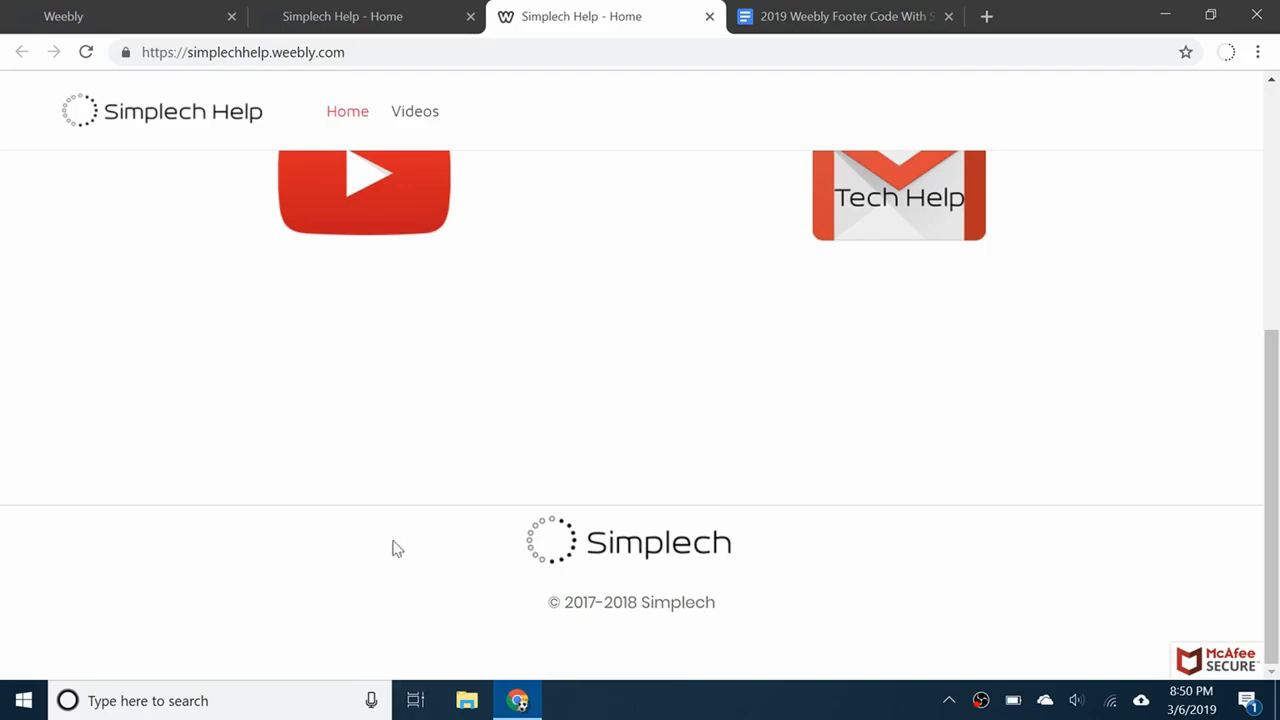
mouse_move(5, 607)
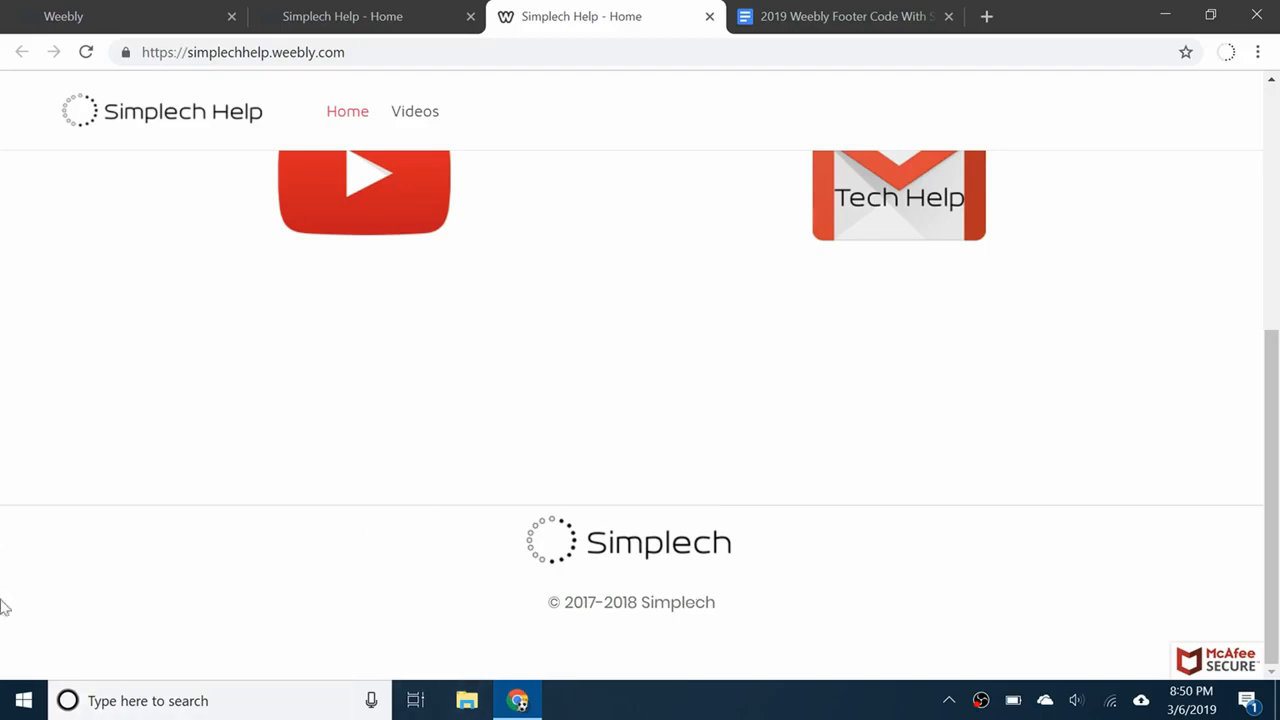
mouse_move(1173, 190)
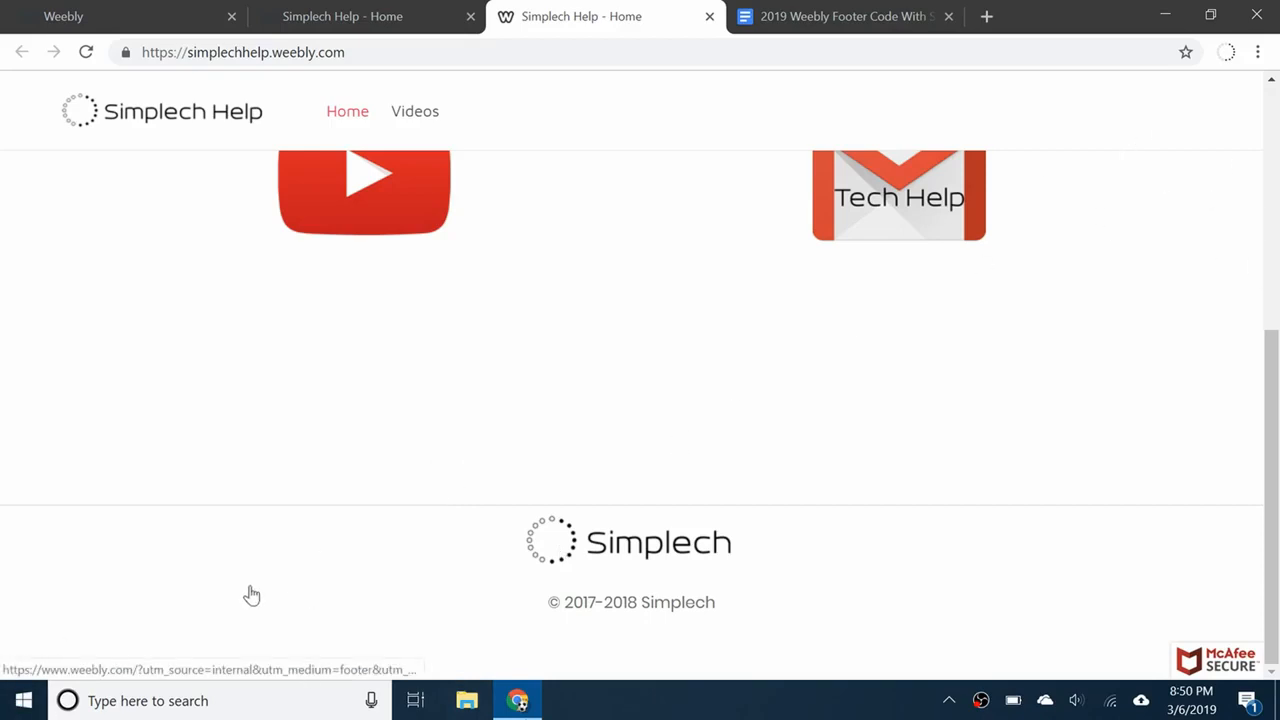
mouse_move(223, 526)
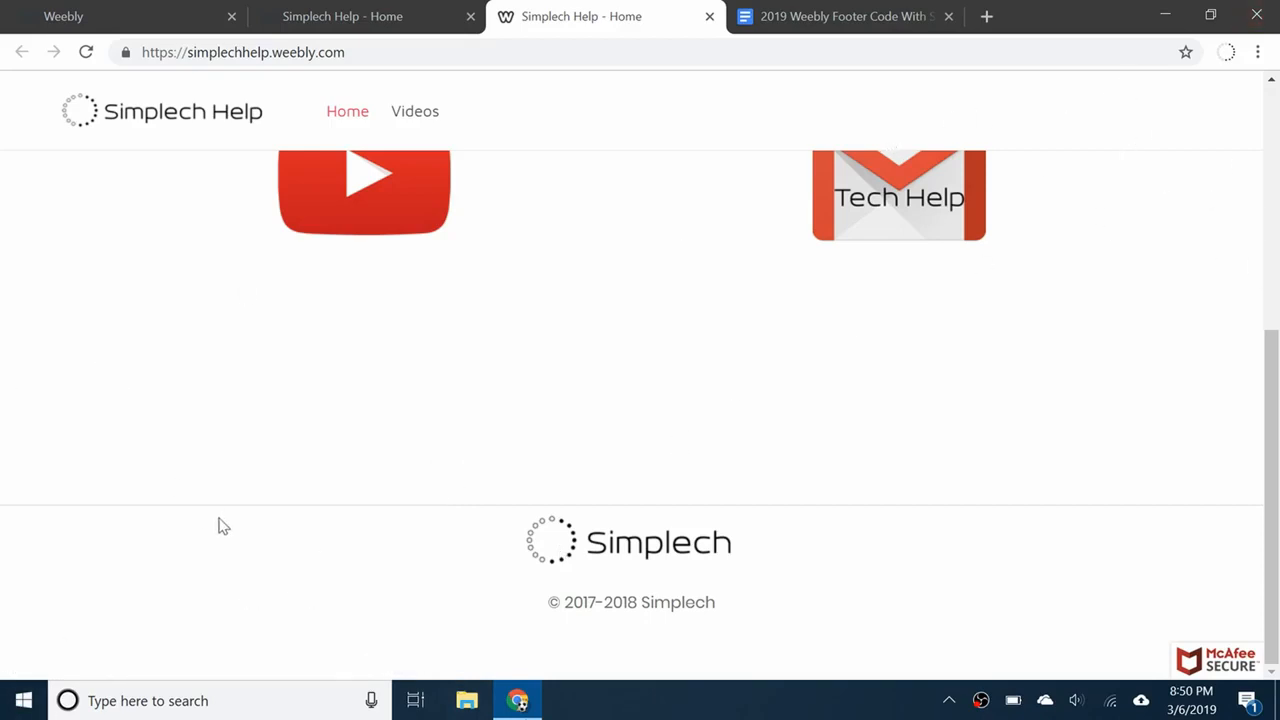